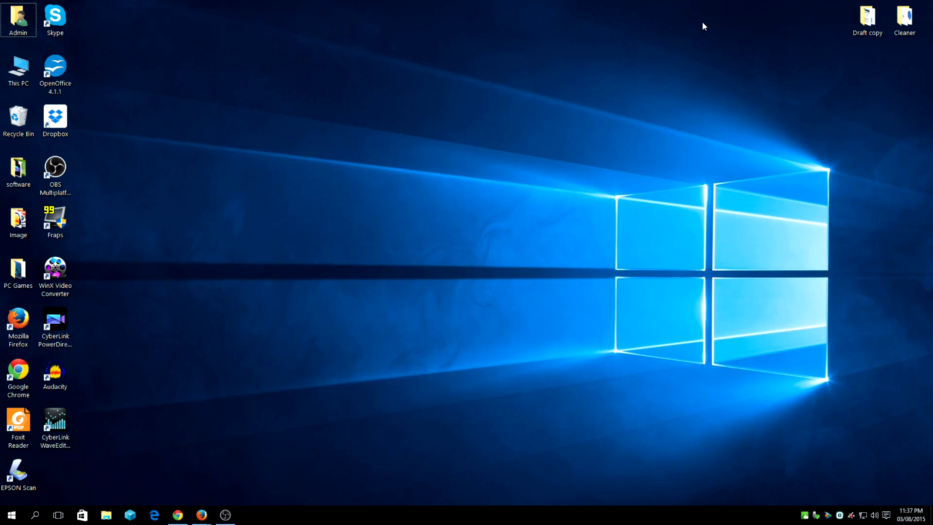
pyautogui.moveTo(168, 422)
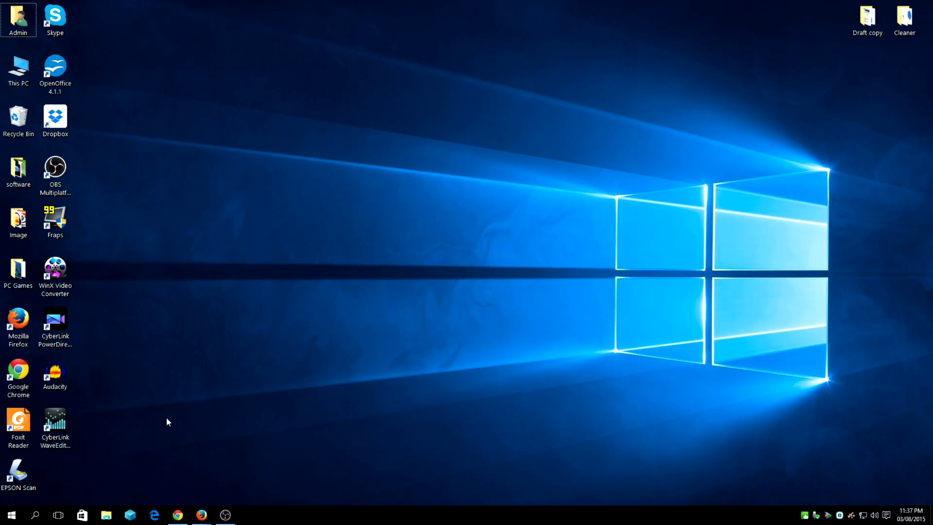
# Step: Launch Chrome and open the VideoLAN 'Download official VLC media player for Windows' page
pyautogui.click(177, 514)
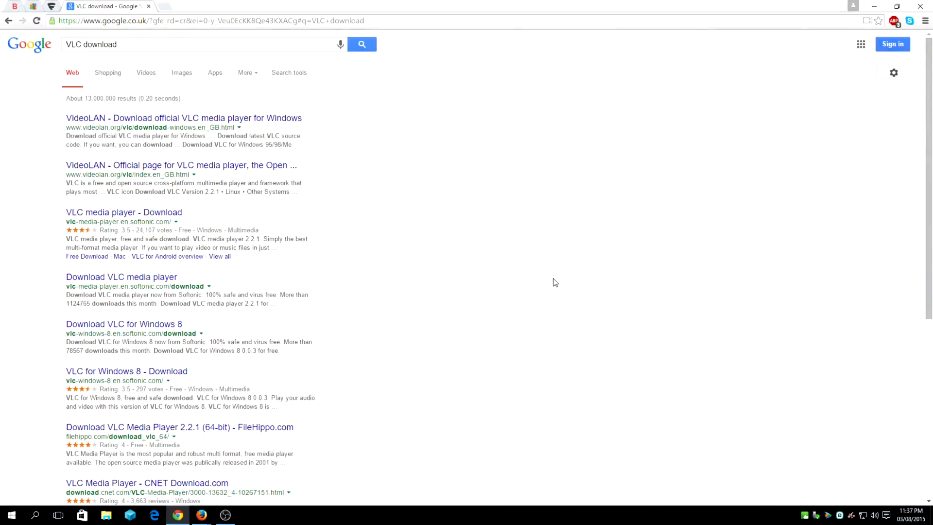
pyautogui.click(184, 117)
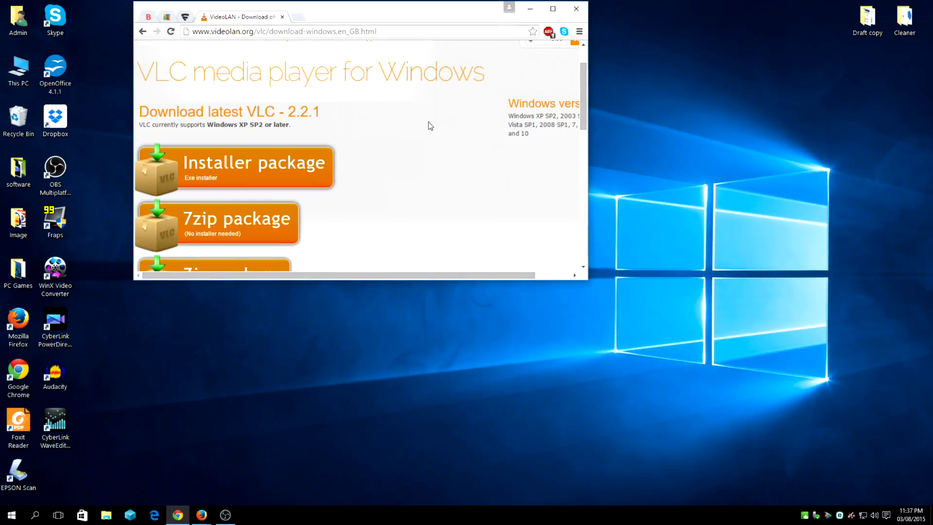
pyautogui.moveTo(363, 8); pyautogui.dragTo(418, 74)
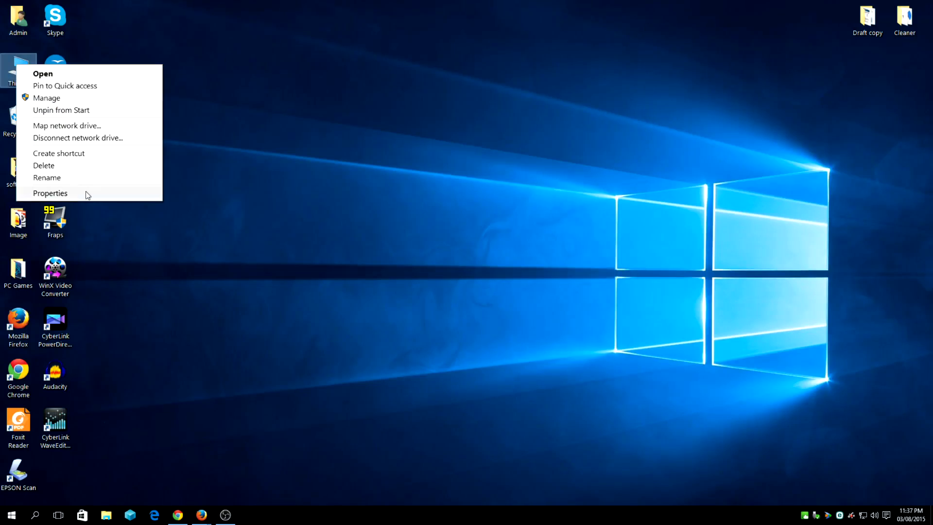
pyautogui.click(50, 193)
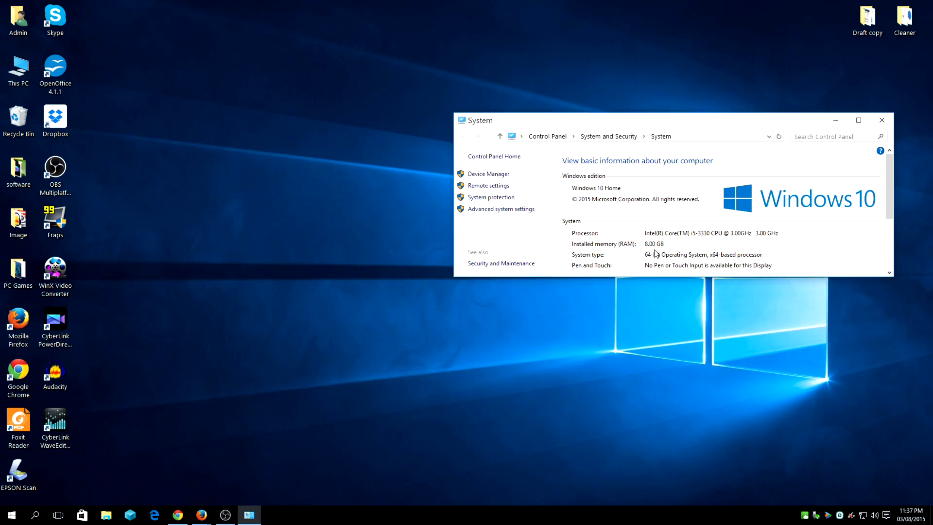
pyautogui.moveTo(721, 255)
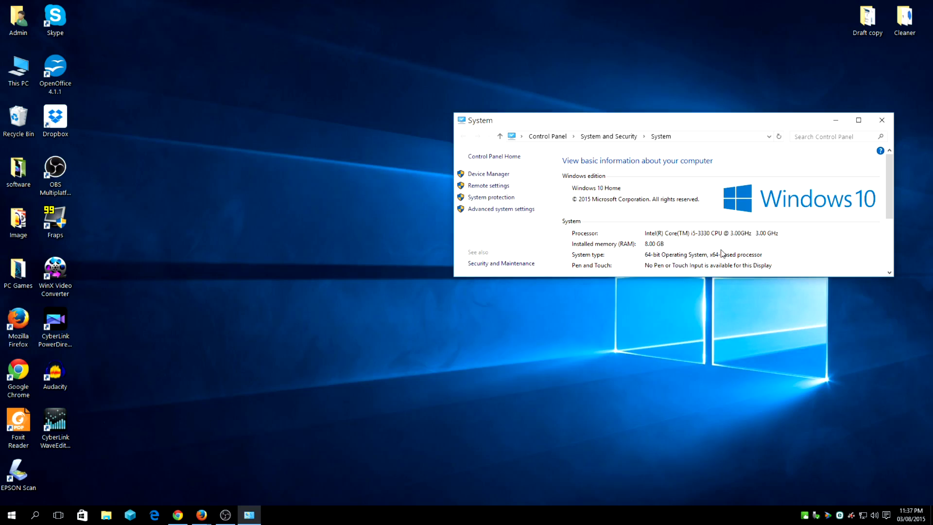
pyautogui.moveTo(707, 260)
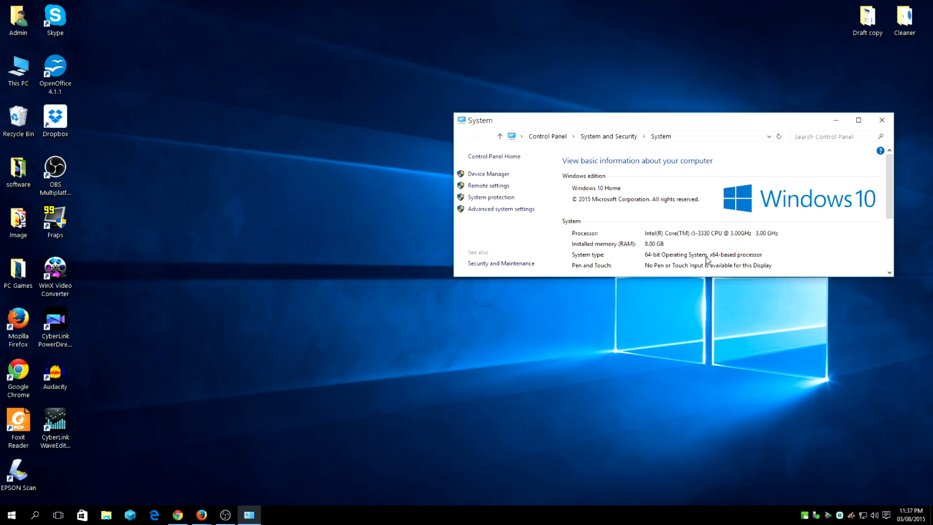
pyautogui.moveTo(708, 257)
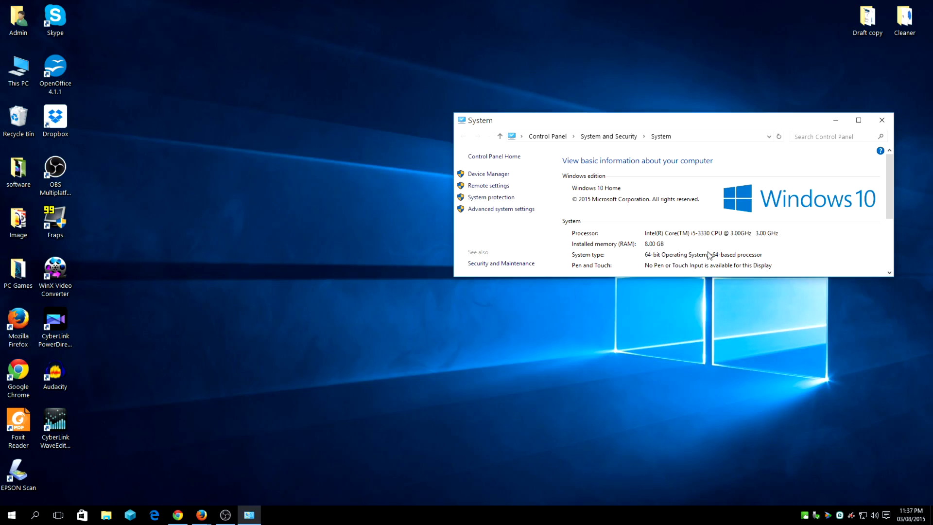
pyautogui.click(881, 120)
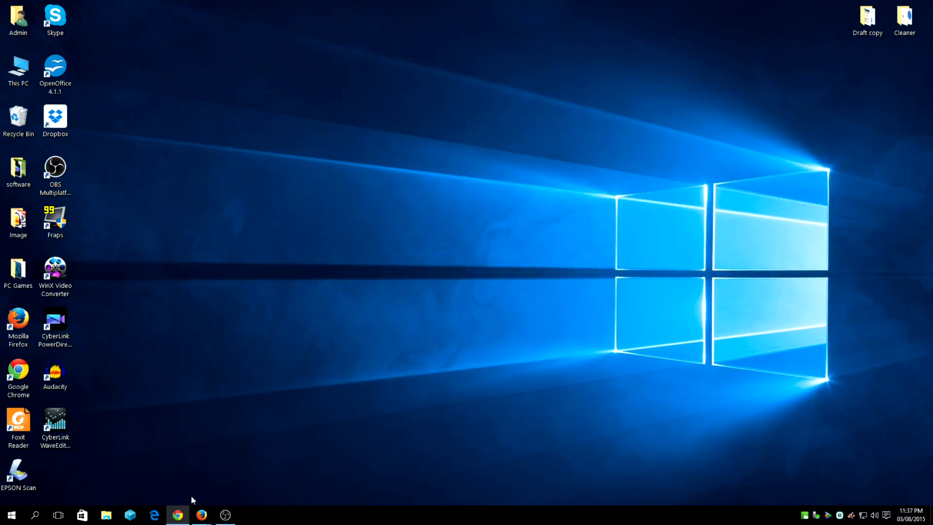
# Step: Download vlc-2.2.1-win64.exe with the '64 bits installer' button
pyautogui.click(177, 514)
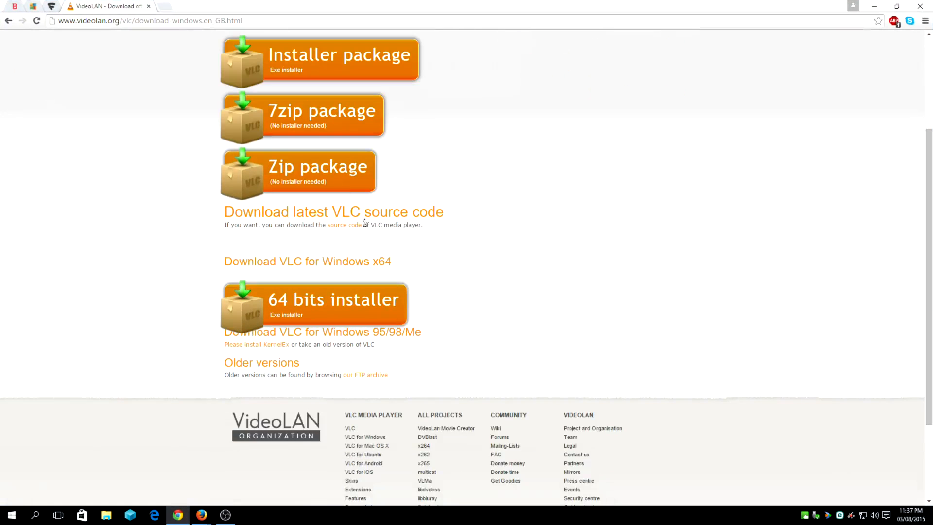
pyautogui.click(313, 305)
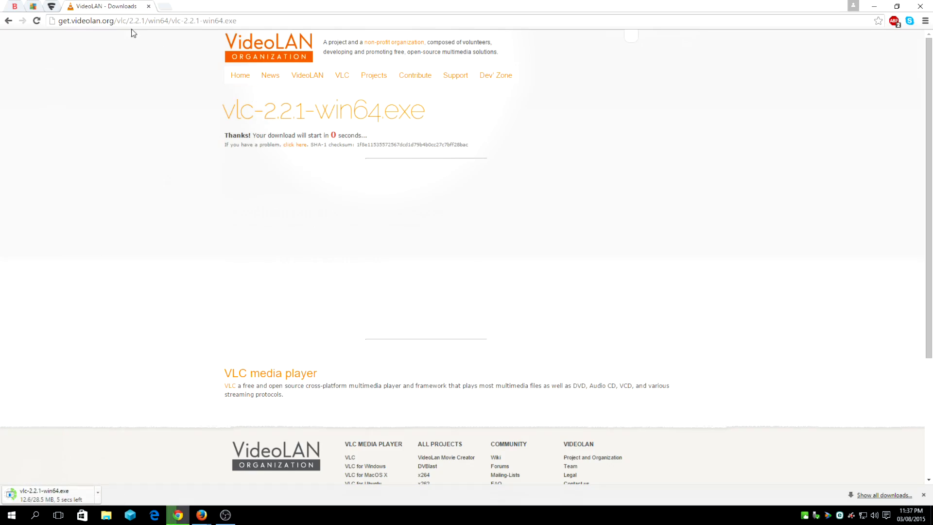
pyautogui.click(146, 21)
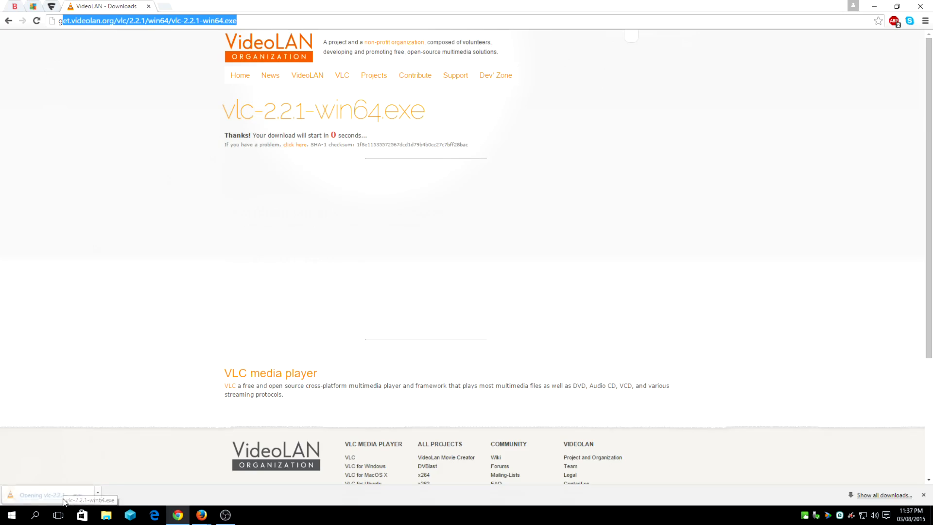
# Step: Run the installer, reinstall with all listed components, then finish the wizard
pyautogui.click(47, 494)
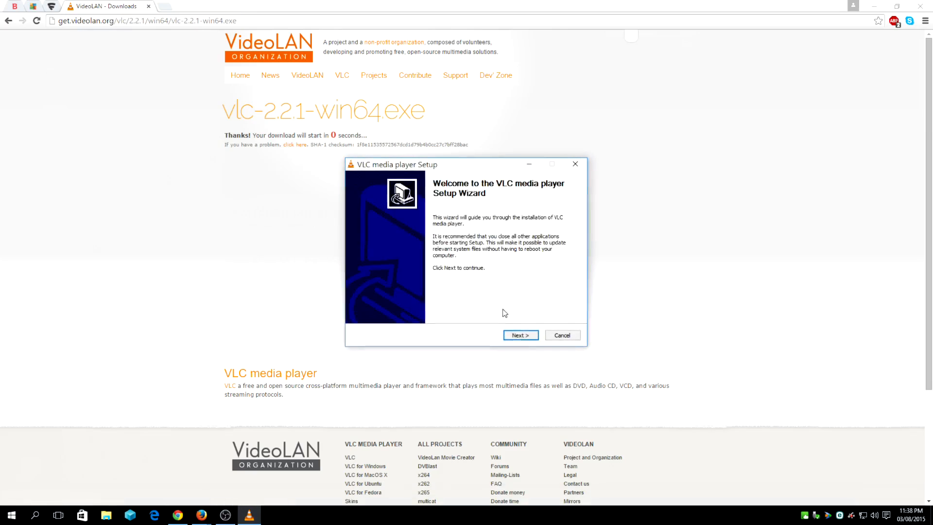
pyautogui.click(519, 334)
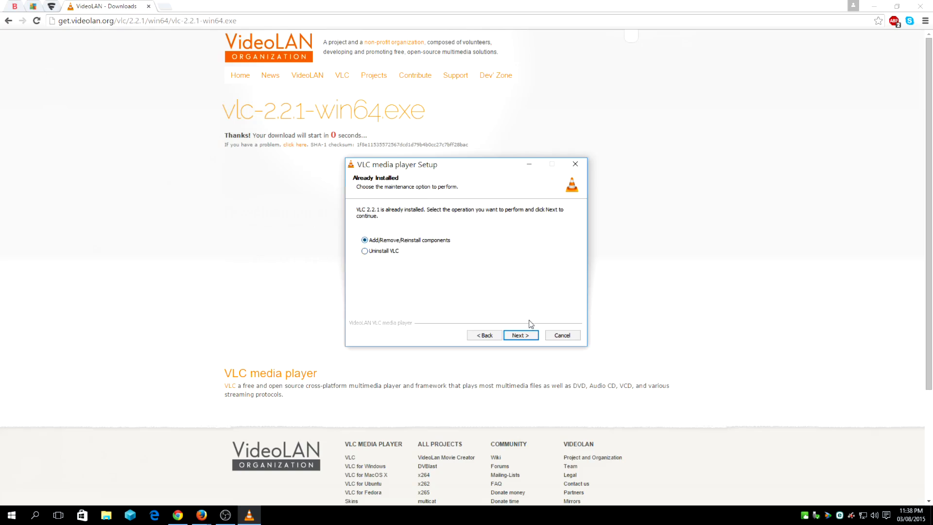
pyautogui.click(520, 335)
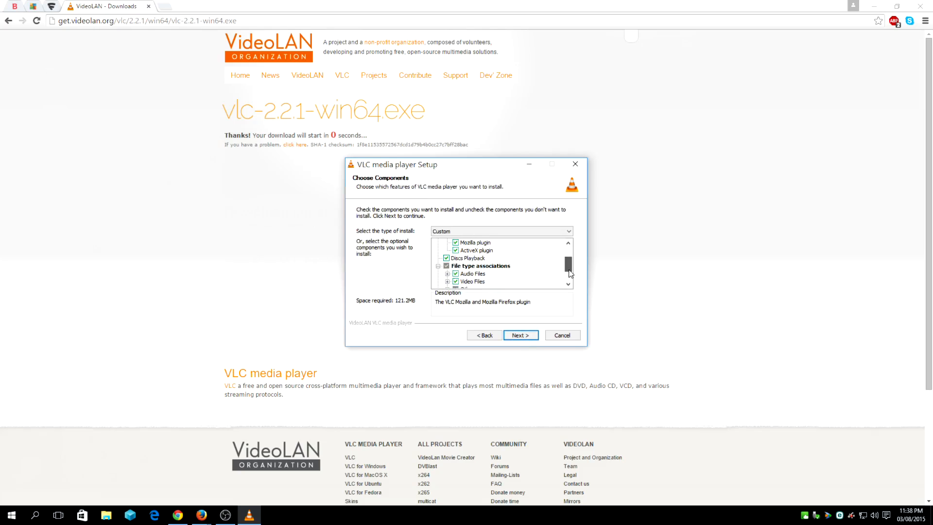
pyautogui.scroll(-3)
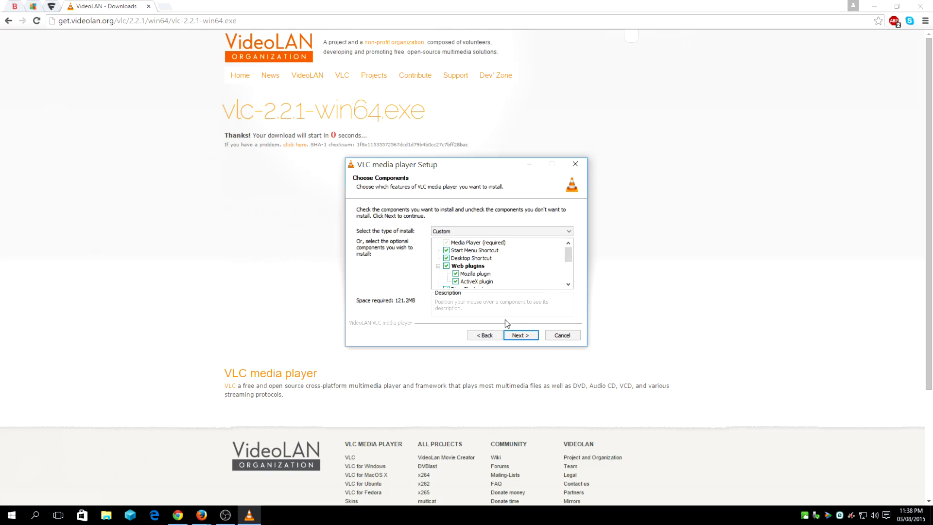
pyautogui.click(519, 335)
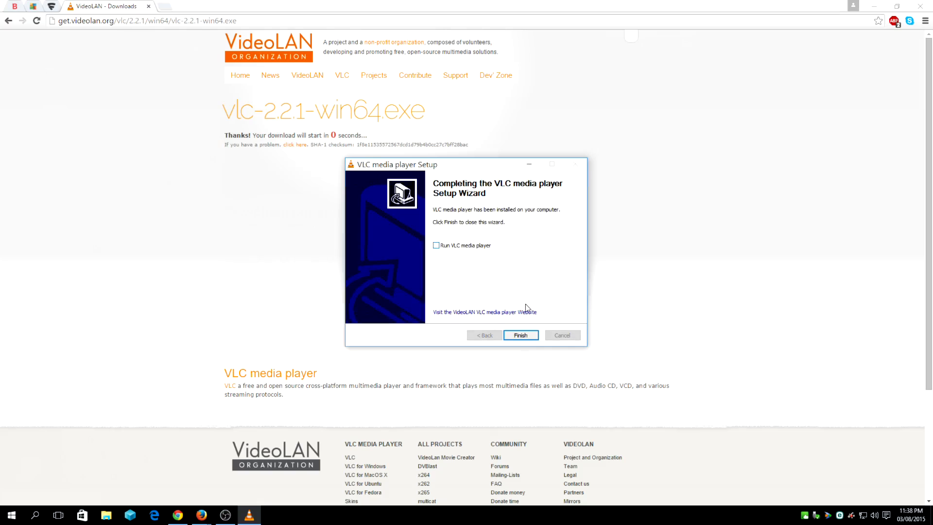
pyautogui.click(519, 334)
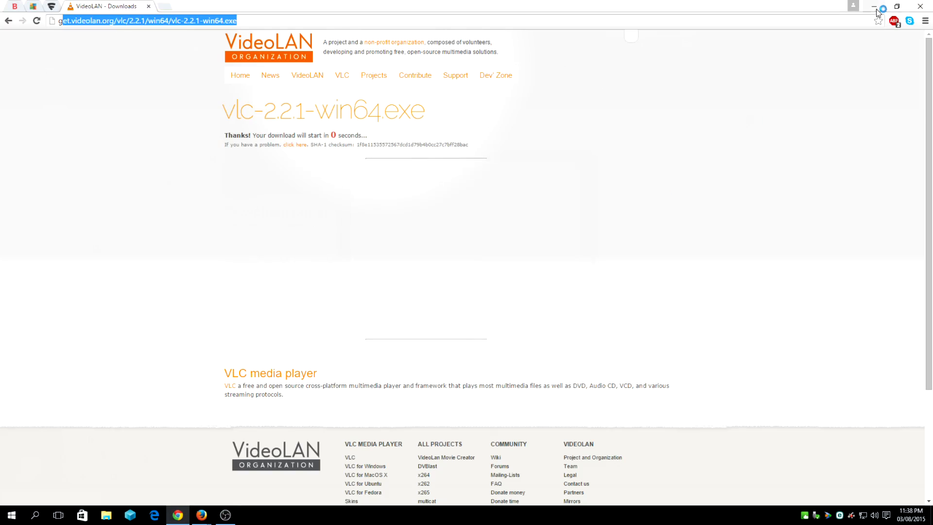